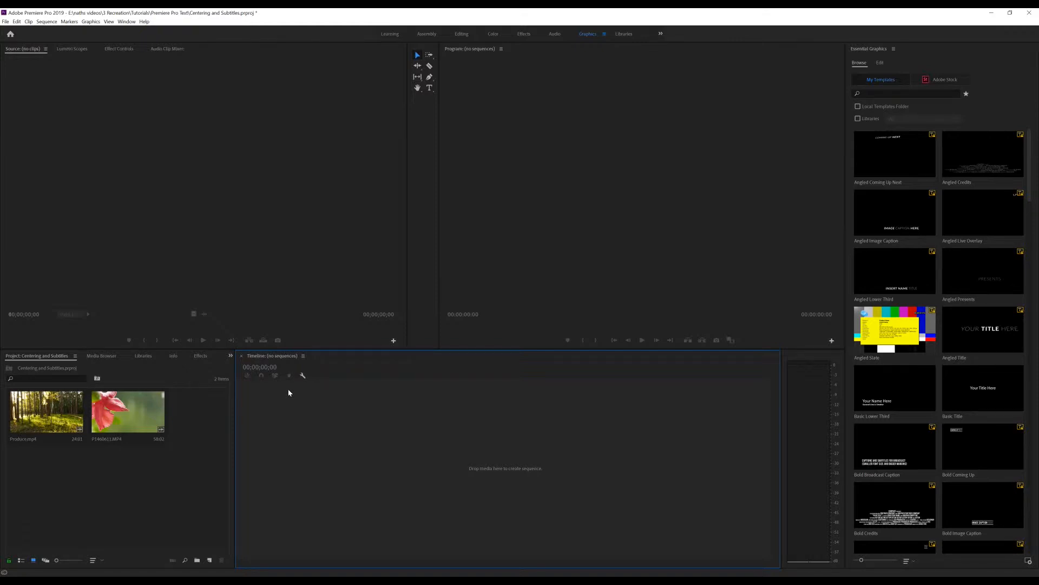
{"action": "mouse_move", "coordinate": [276, 396]}
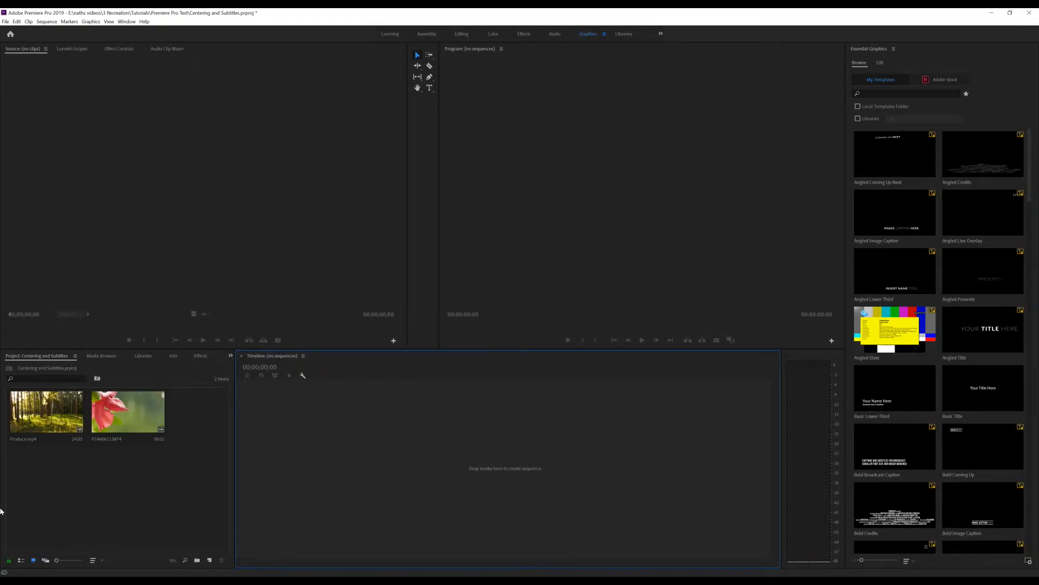
- Create a sequence from the red flower clip and switch to the Type tool
{"action": "left_click", "coordinate": [127, 411]}
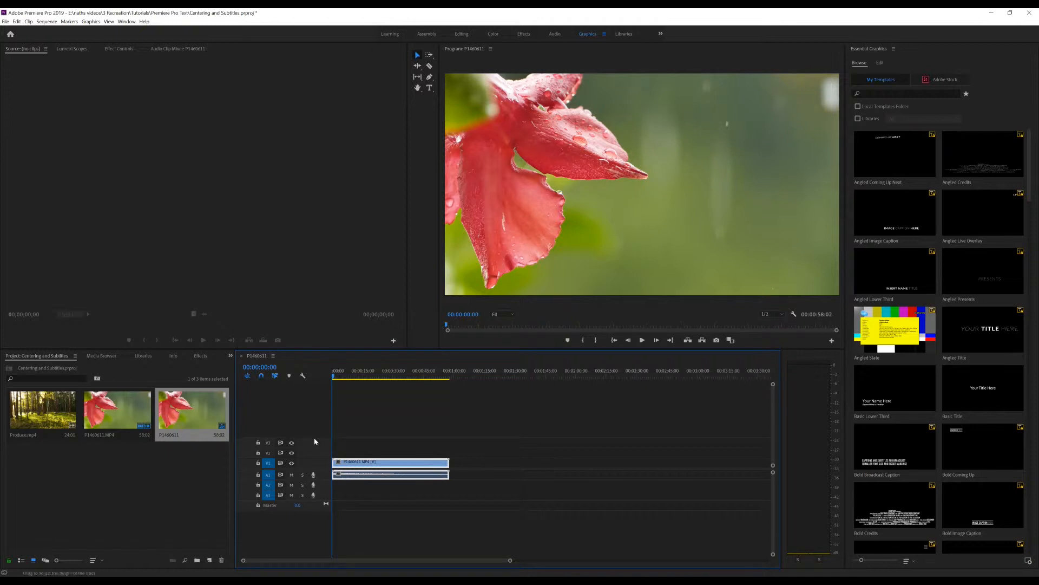
{"action": "left_click", "coordinate": [429, 86]}
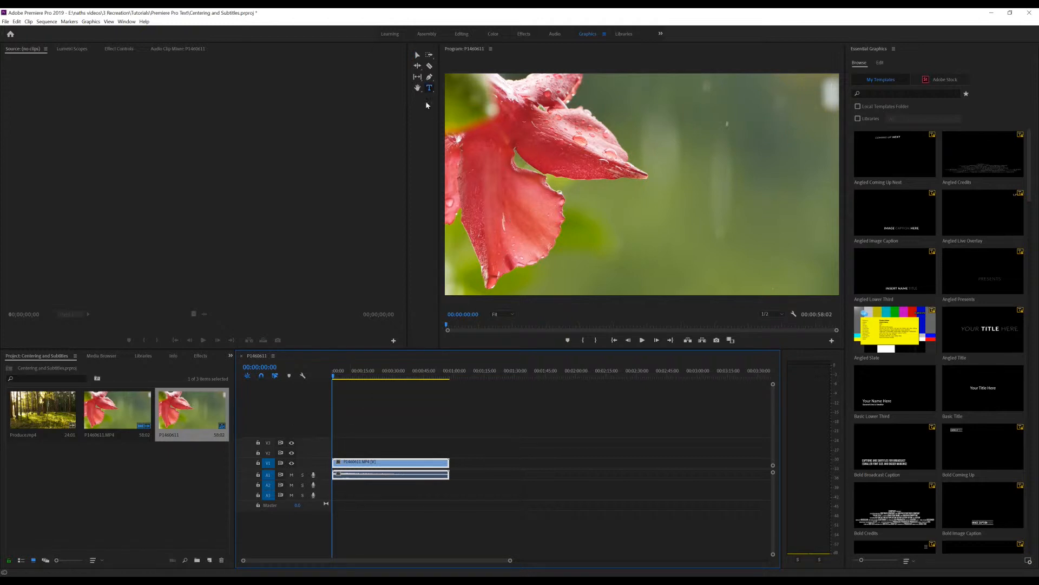
{"action": "mouse_move", "coordinate": [429, 87]}
{"action": "type", "text": "Logo"}
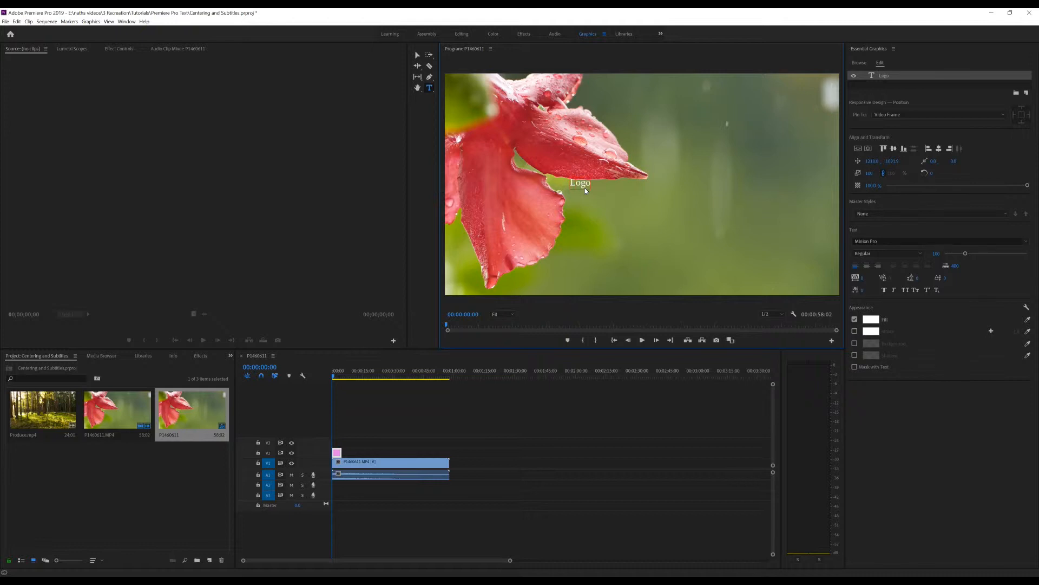
- Drag the Logo title rightward toward the flower petal tip
{"action": "left_click", "coordinate": [417, 54]}
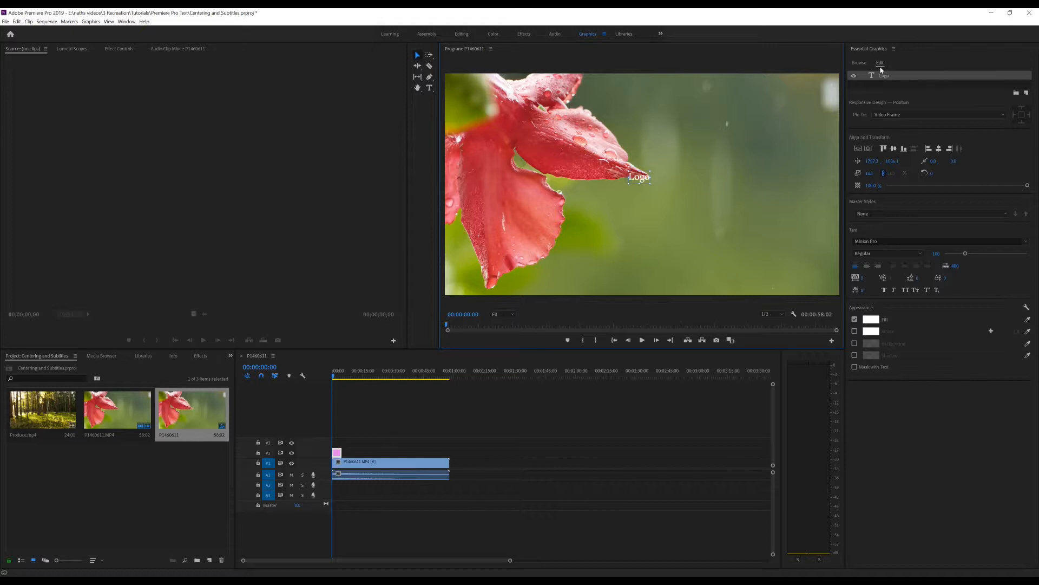
{"action": "mouse_move", "coordinate": [882, 70]}
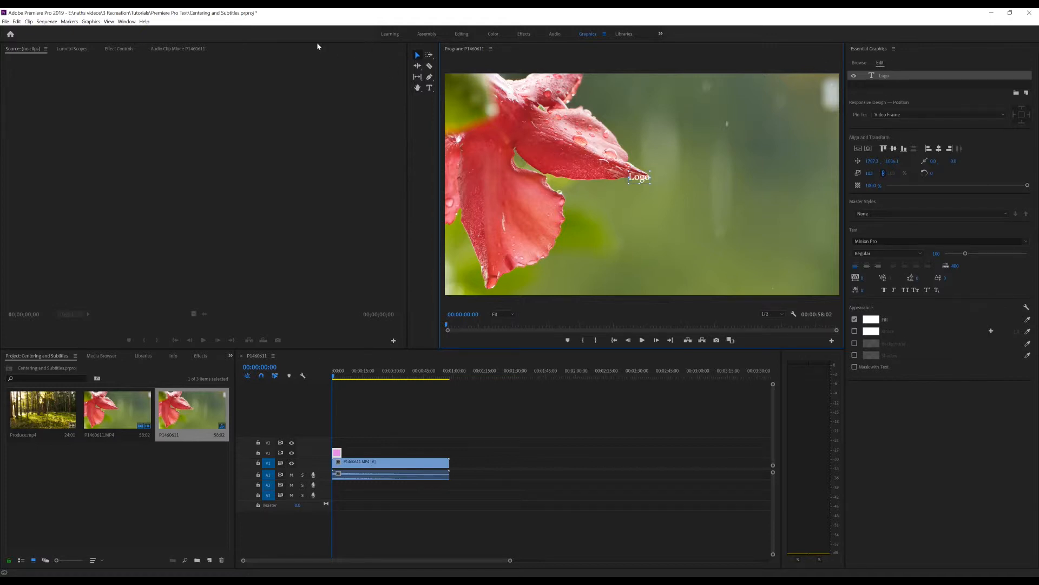
{"action": "left_click", "coordinate": [126, 21]}
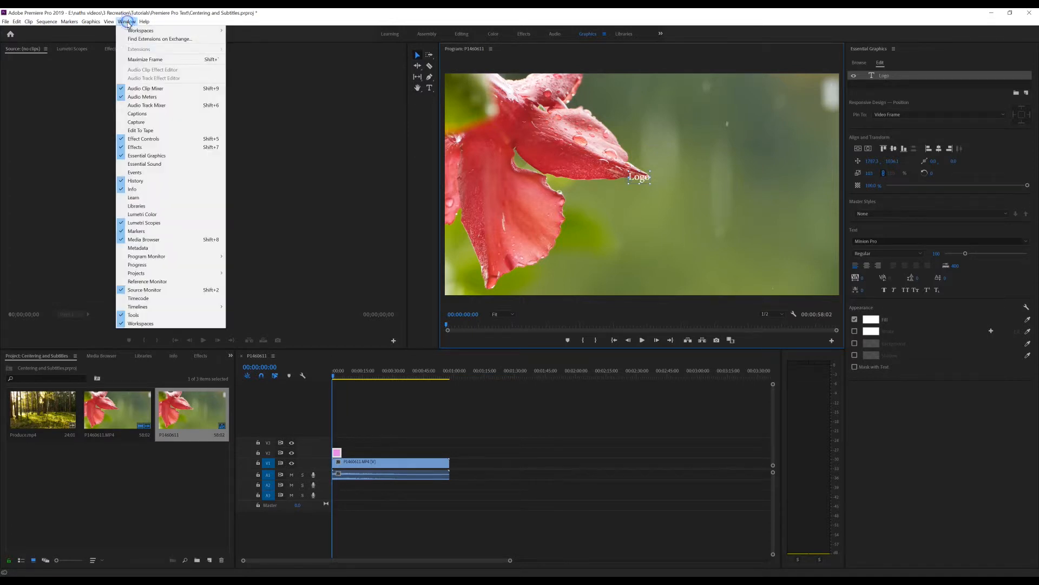
{"action": "mouse_move", "coordinate": [144, 163]}
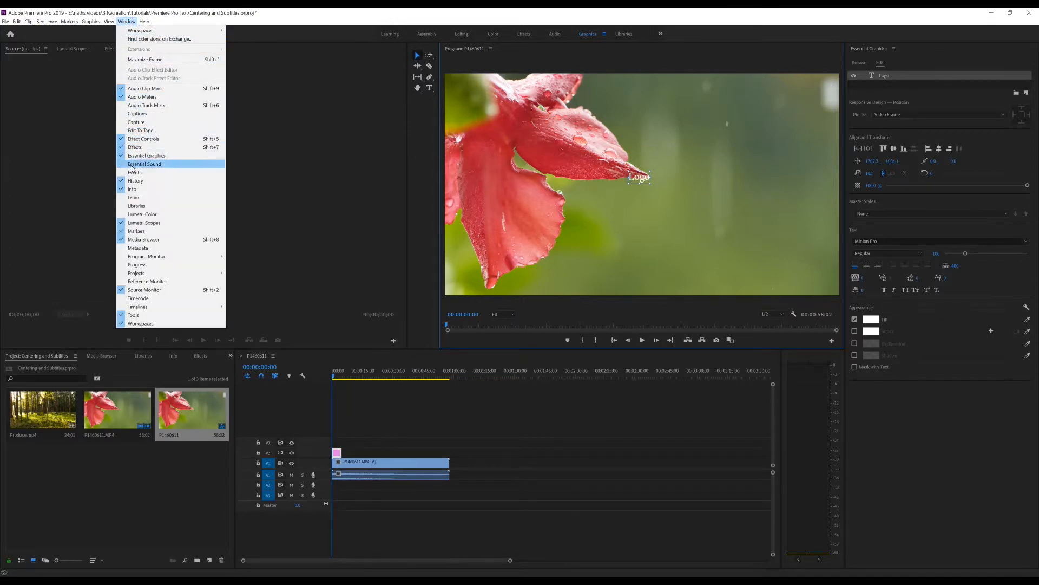
{"action": "mouse_move", "coordinate": [145, 155]}
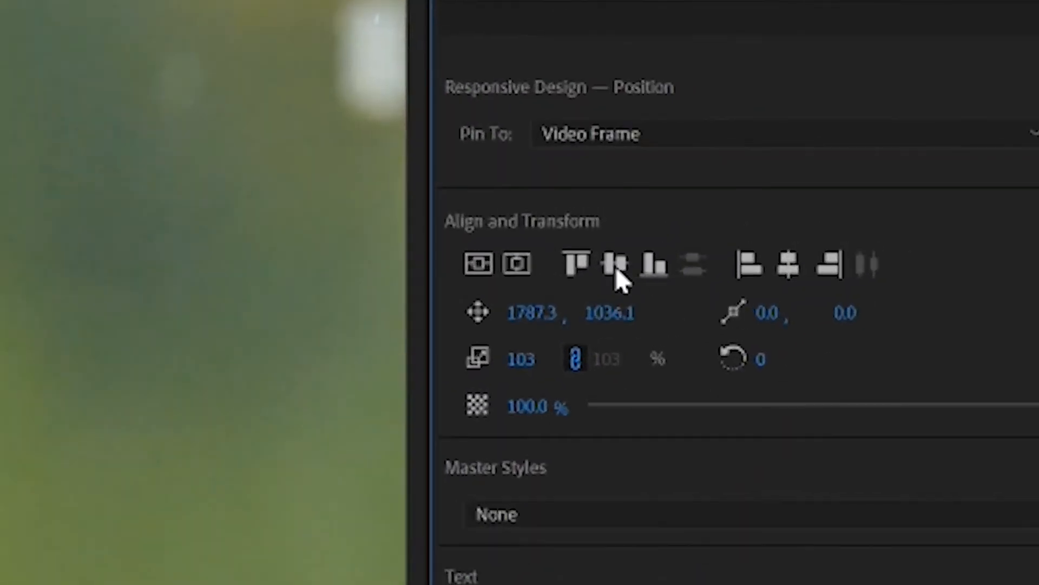
- Apply Align Vertical Center and Align Horizontal Center to the Logo title
{"action": "left_click", "coordinate": [613, 265]}
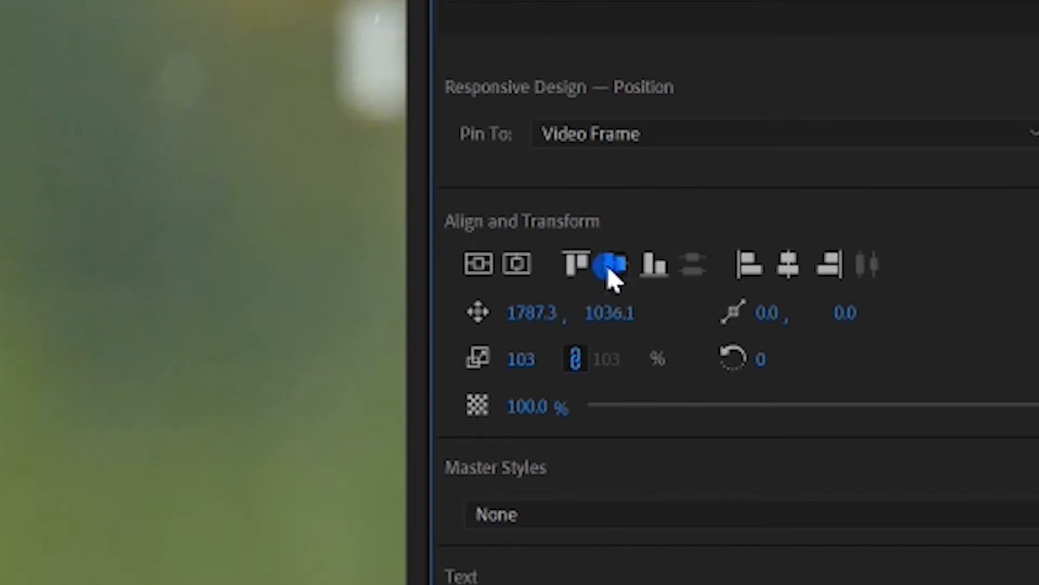
{"action": "left_click", "coordinate": [788, 265]}
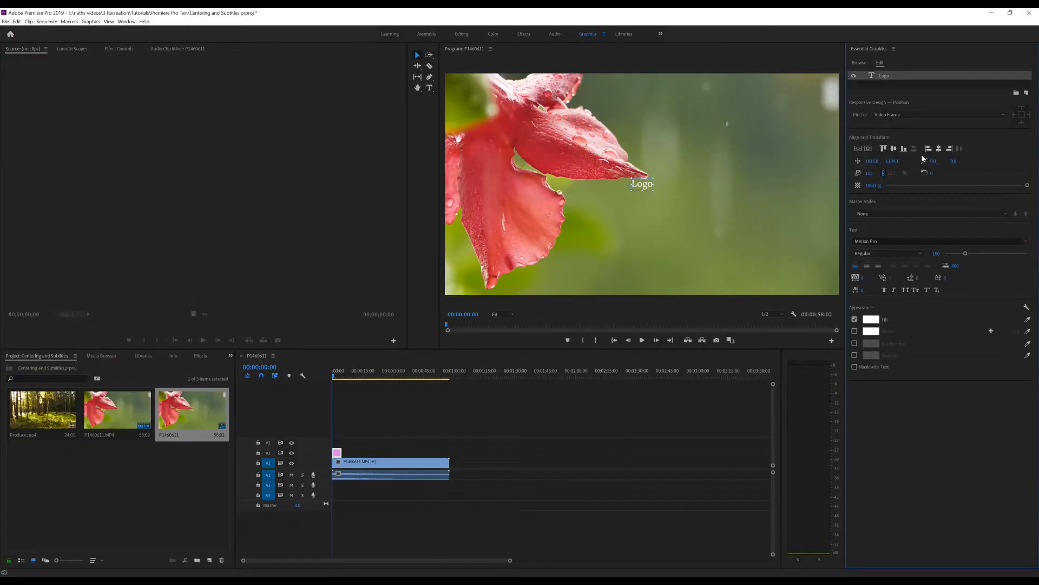
{"action": "mouse_move", "coordinate": [913, 161]}
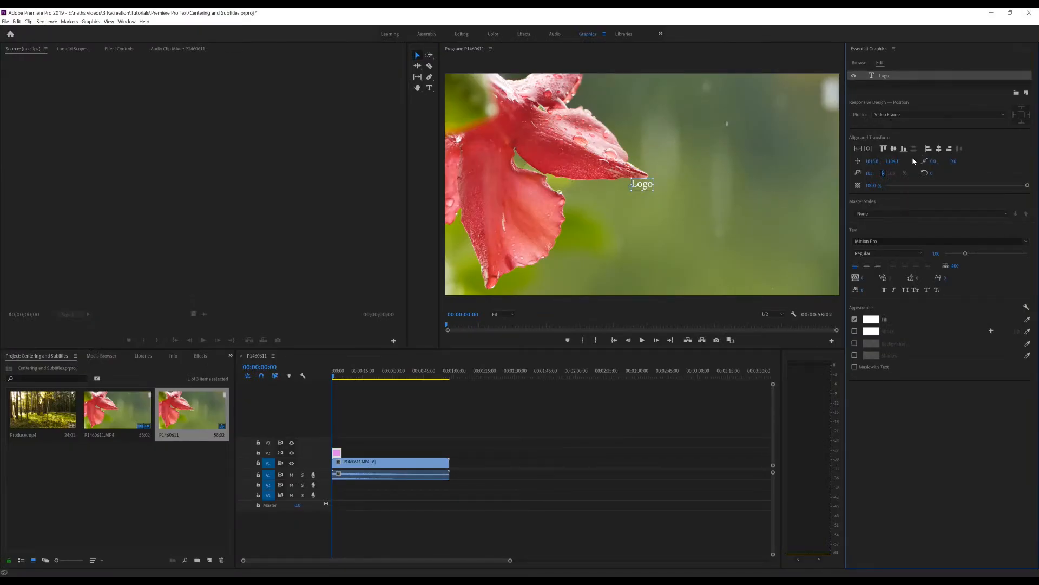
{"action": "mouse_move", "coordinate": [900, 162]}
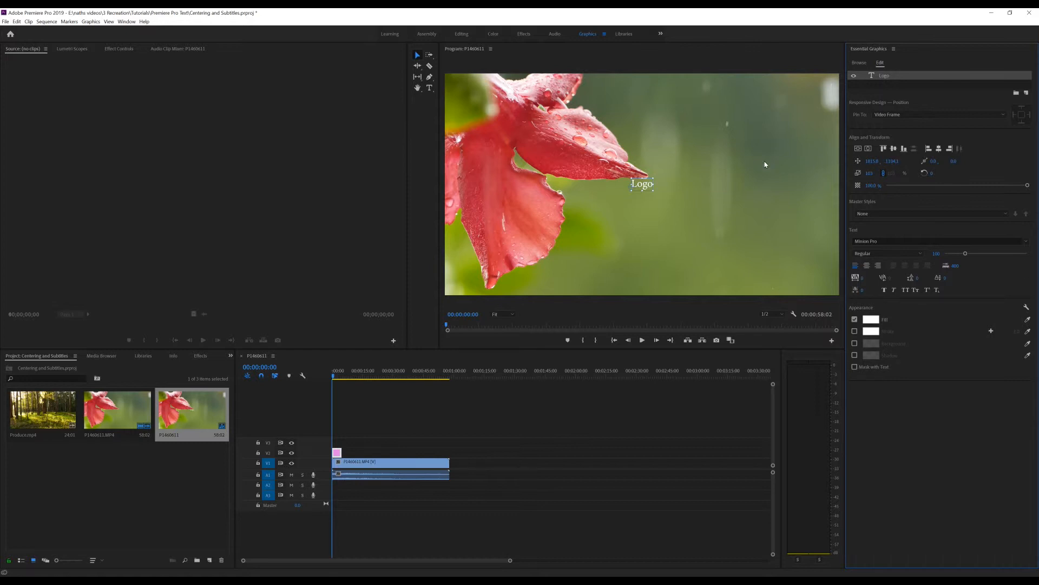
{"action": "mouse_move", "coordinate": [759, 166]}
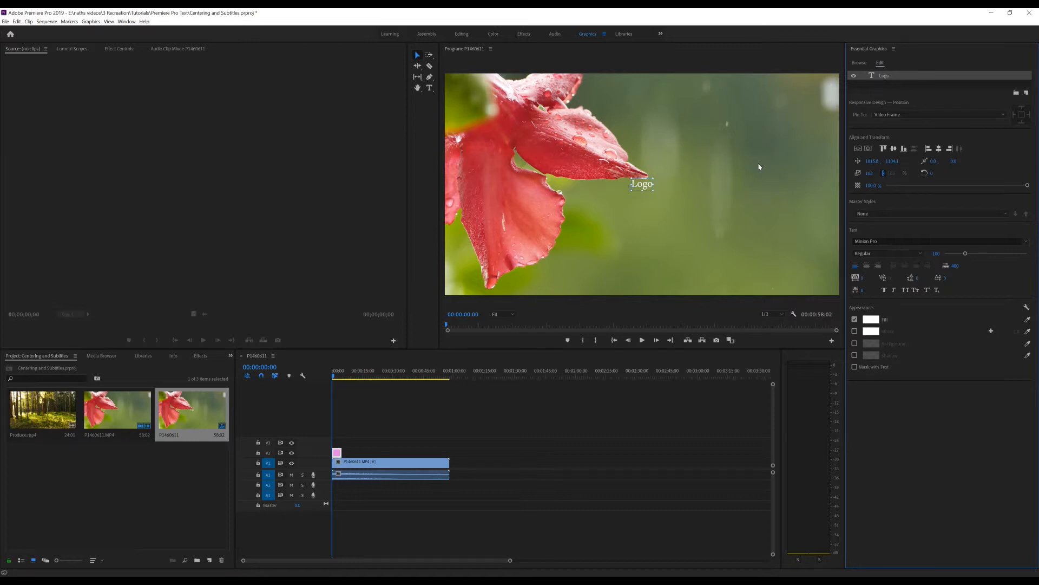
{"action": "mouse_move", "coordinate": [904, 148]}
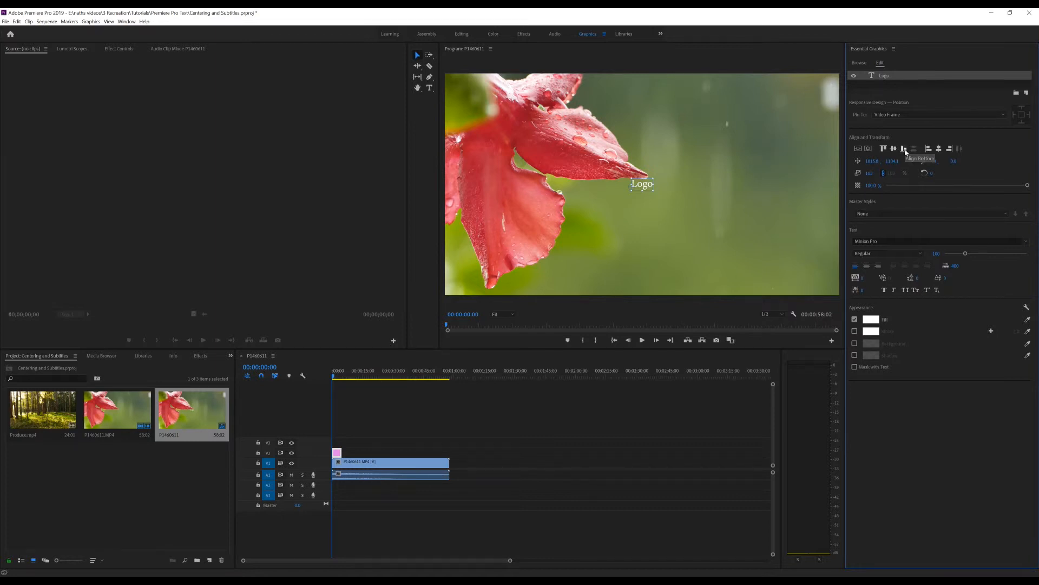
{"action": "mouse_move", "coordinate": [905, 149]}
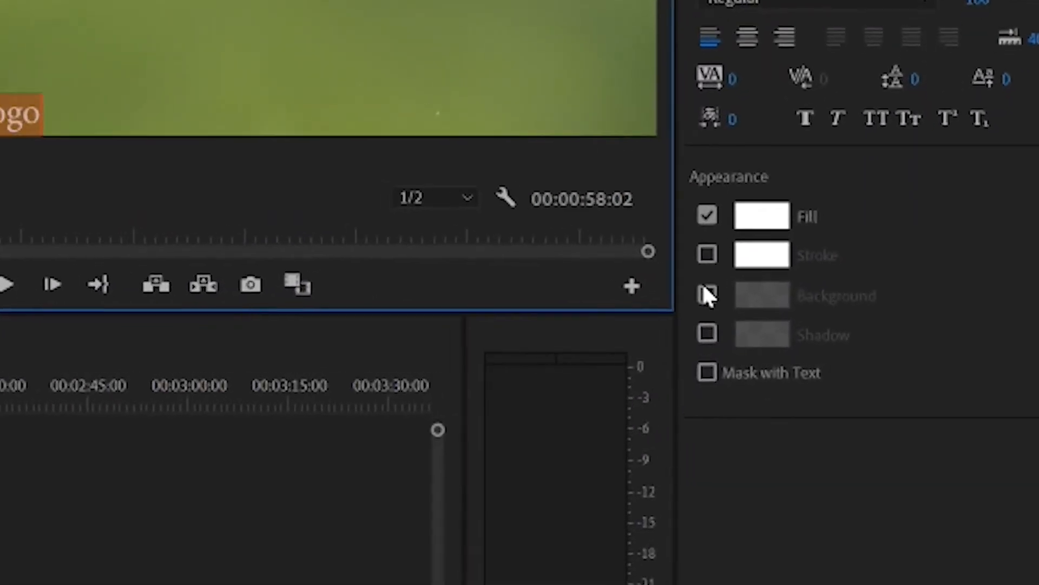
- Enable the Background box behind the Logo text and lower its opacity
{"action": "left_click", "coordinate": [707, 294]}
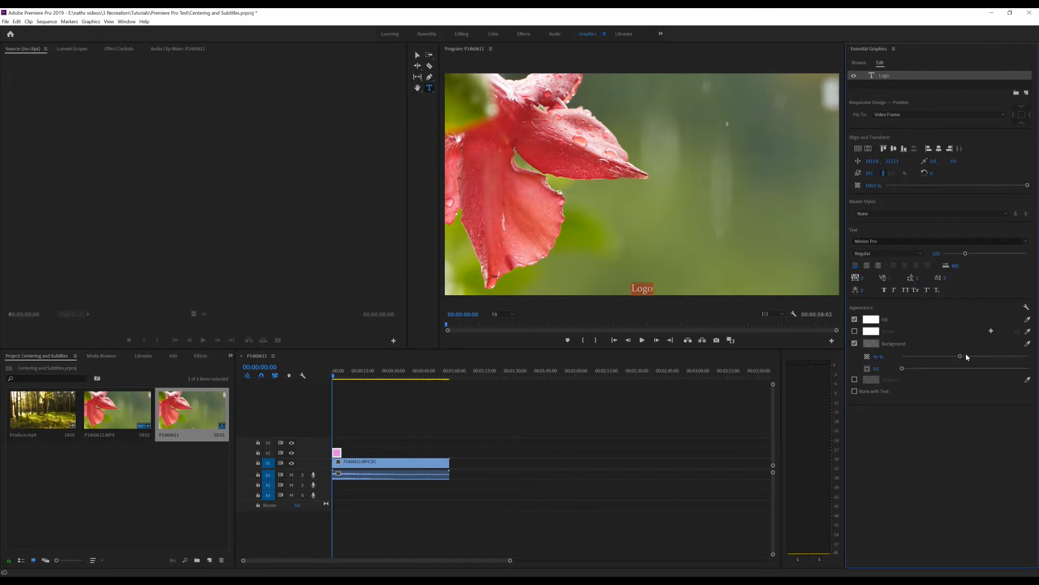
{"action": "left_click", "coordinate": [417, 55]}
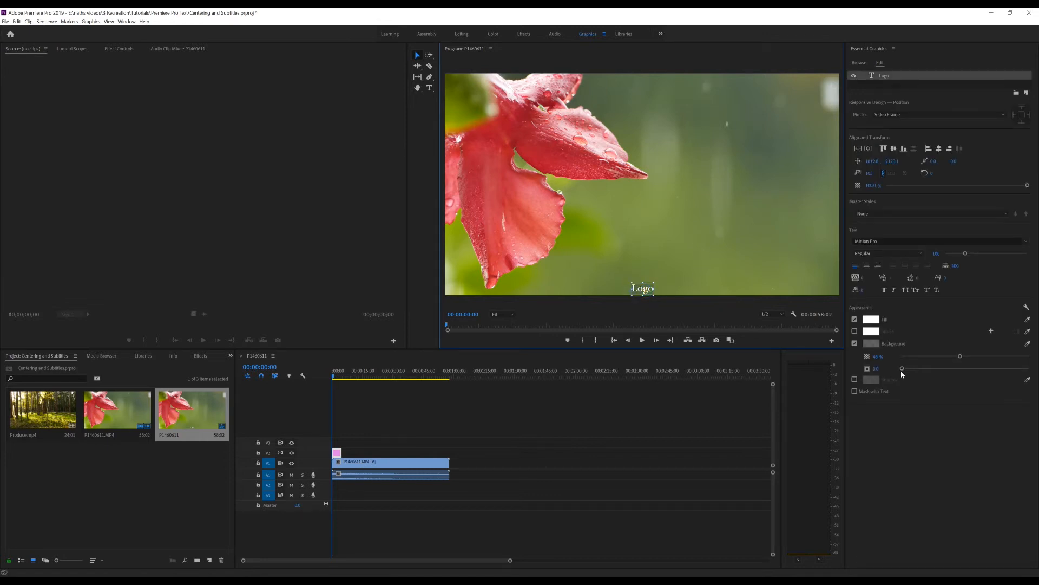
{"action": "mouse_move", "coordinate": [871, 371]}
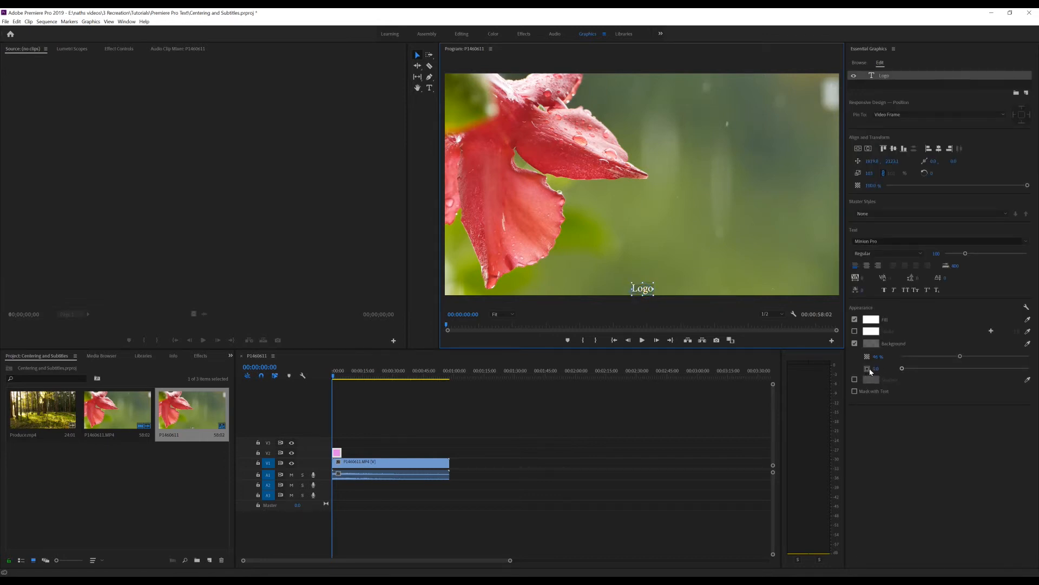